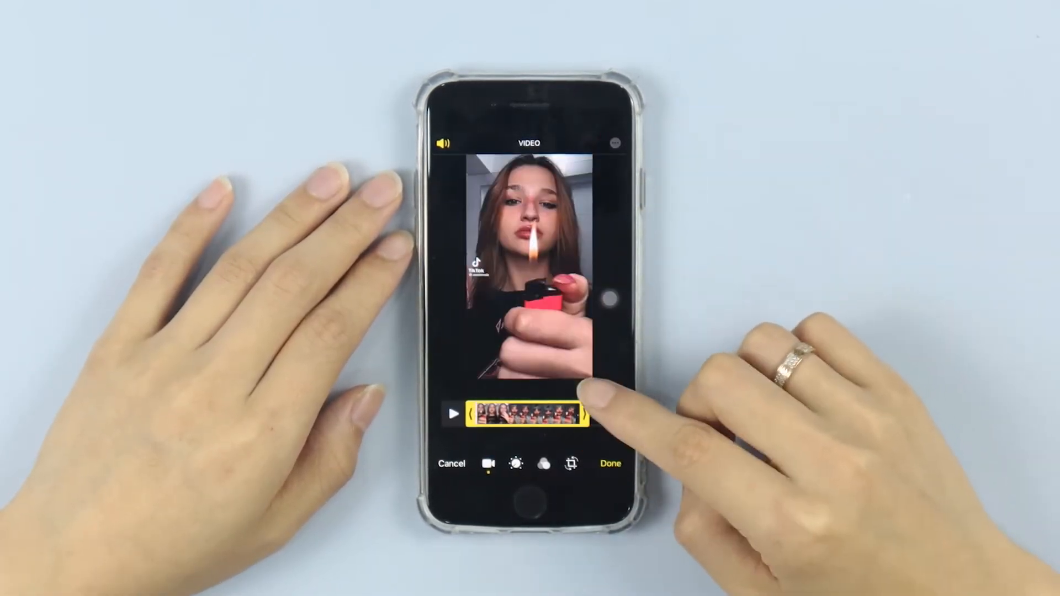
Finish editing the clip in iPhone Photos and return to the library view.
click(570, 463)
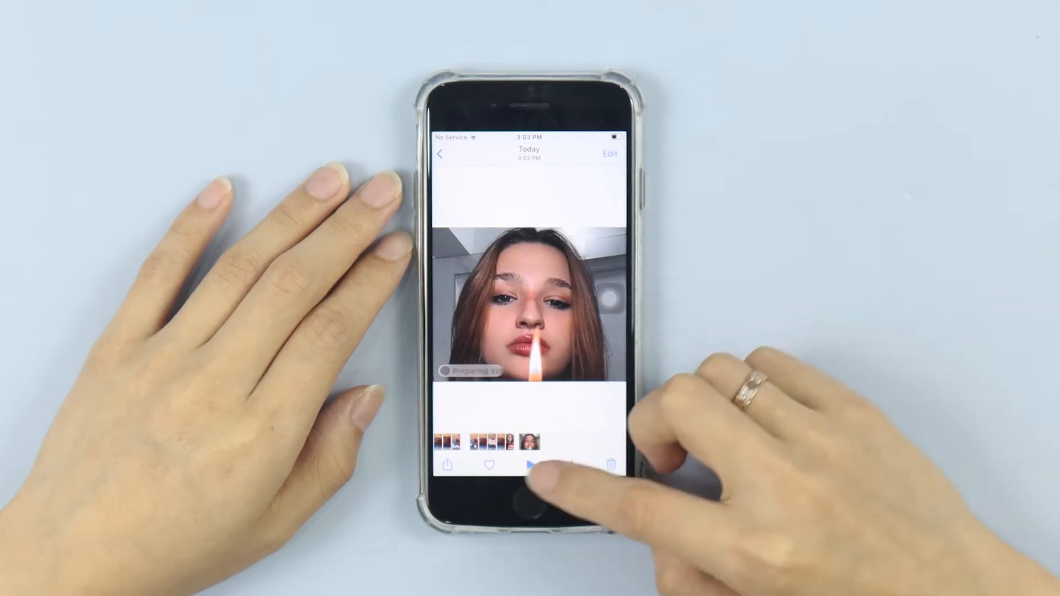
click(528, 465)
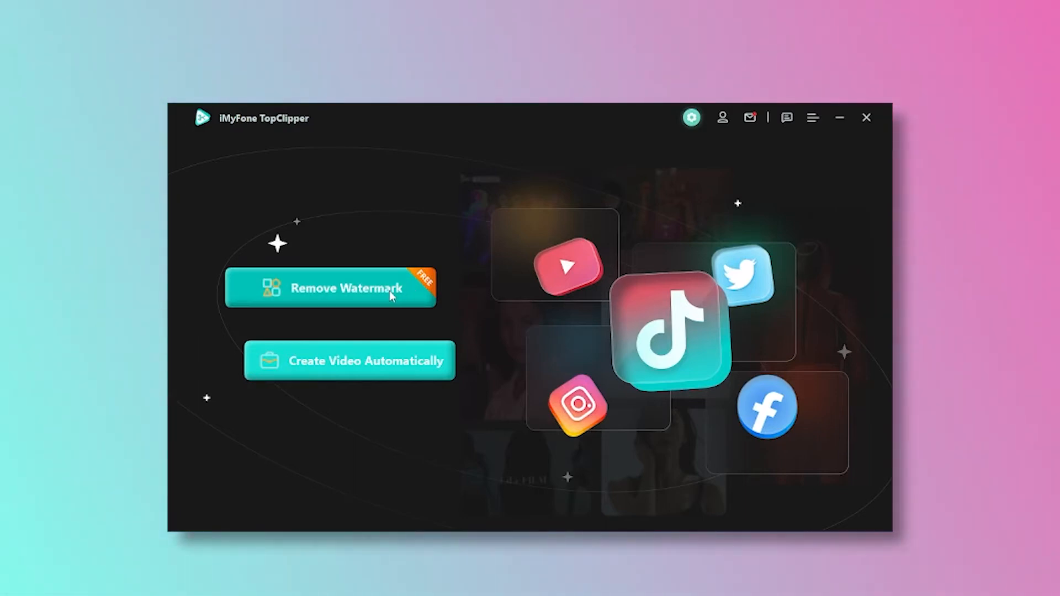
Go to the Remove Watermark feature from the TopClipper home screen.
click(329, 289)
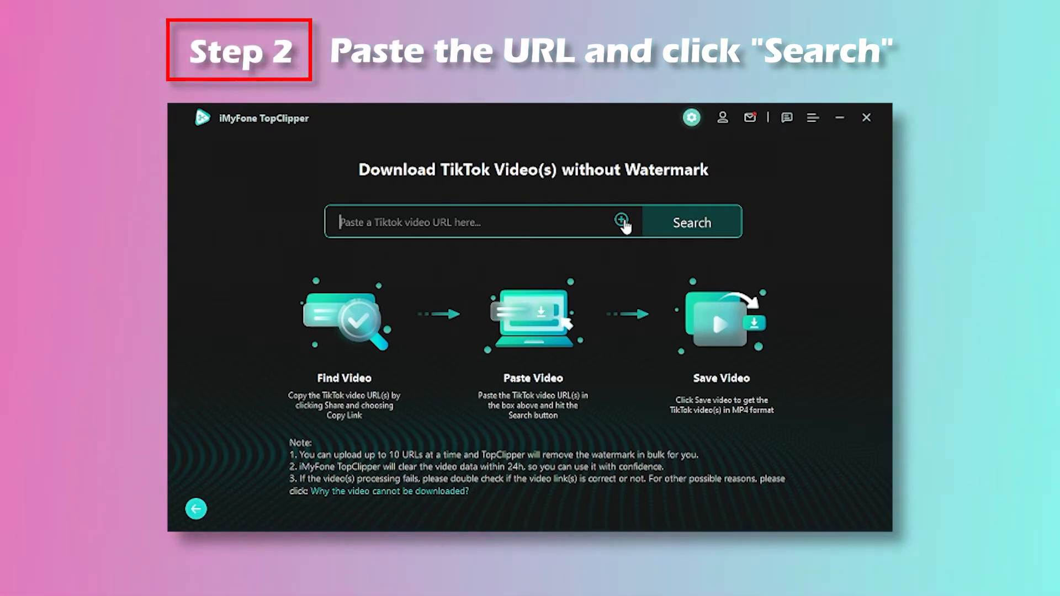
click(620, 221)
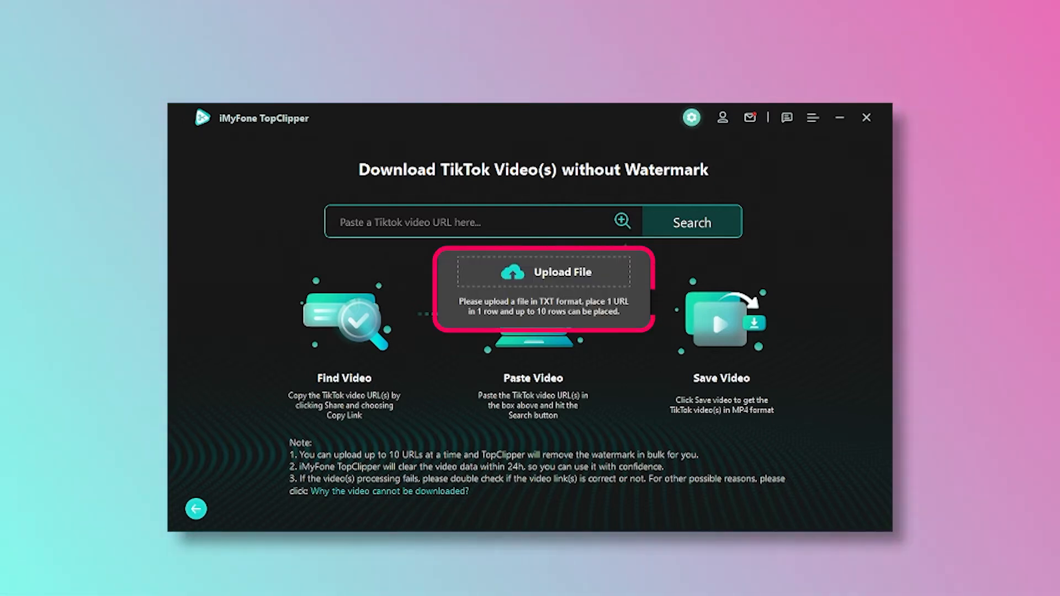
text(ww.tiktok.com/@tarankaaa/video/6882361803511319810)
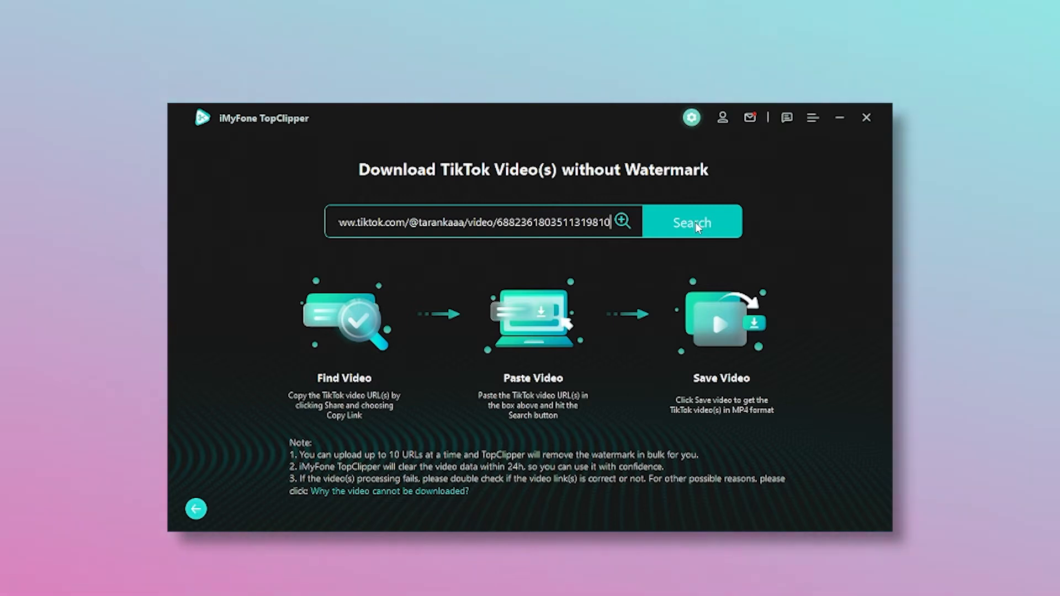
click(691, 222)
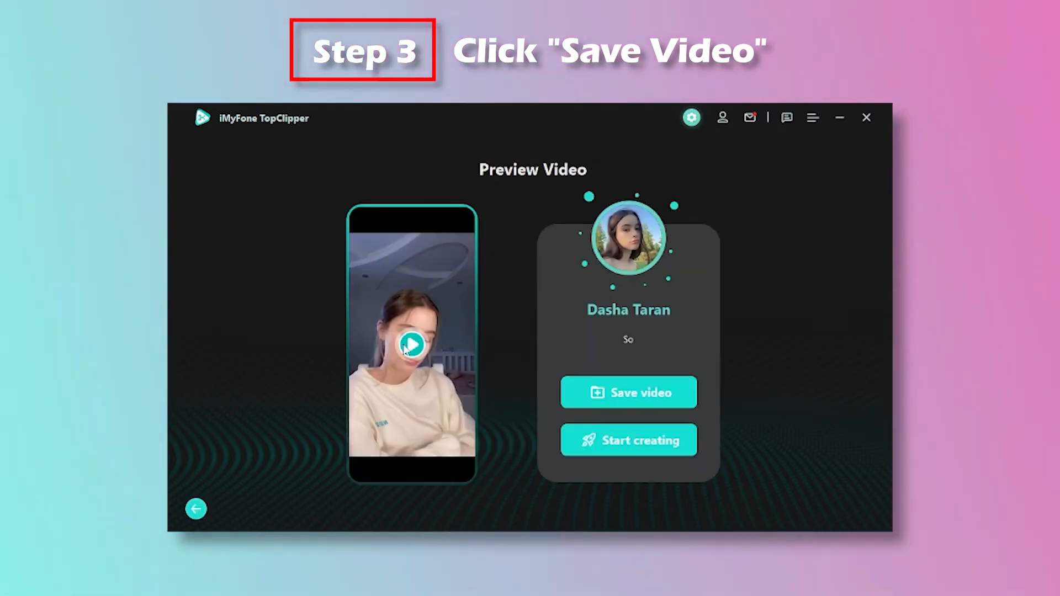
click(410, 344)
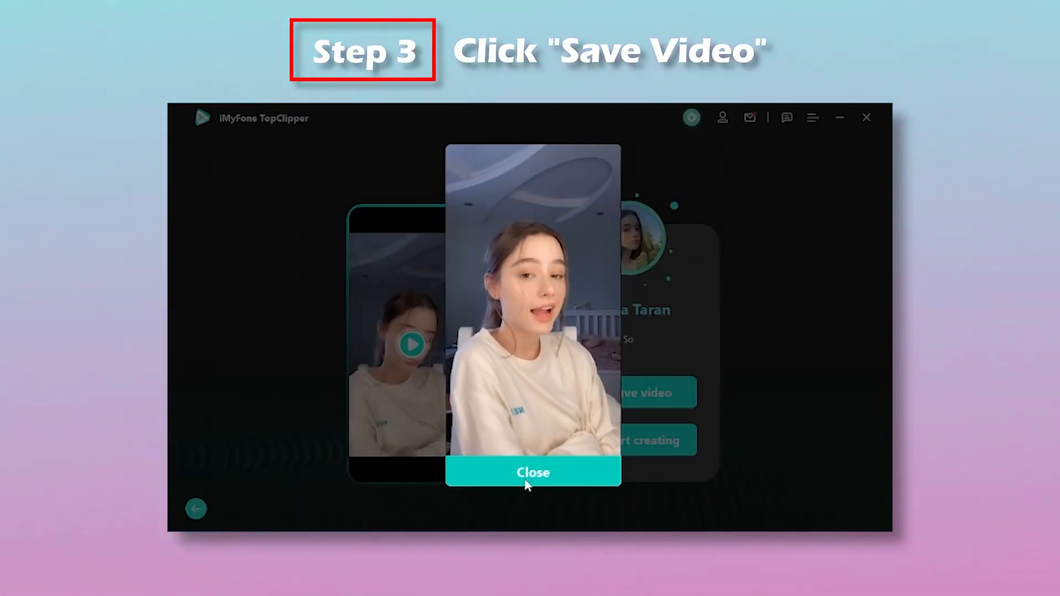
click(532, 472)
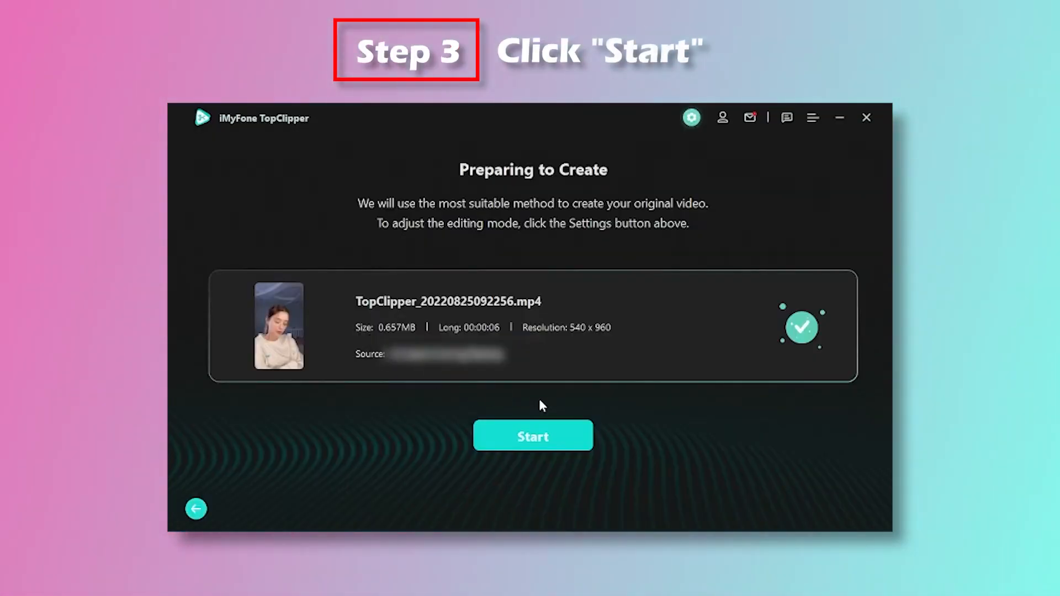
Start automatic creation of the re-edited version of the downloaded clip.
click(532, 435)
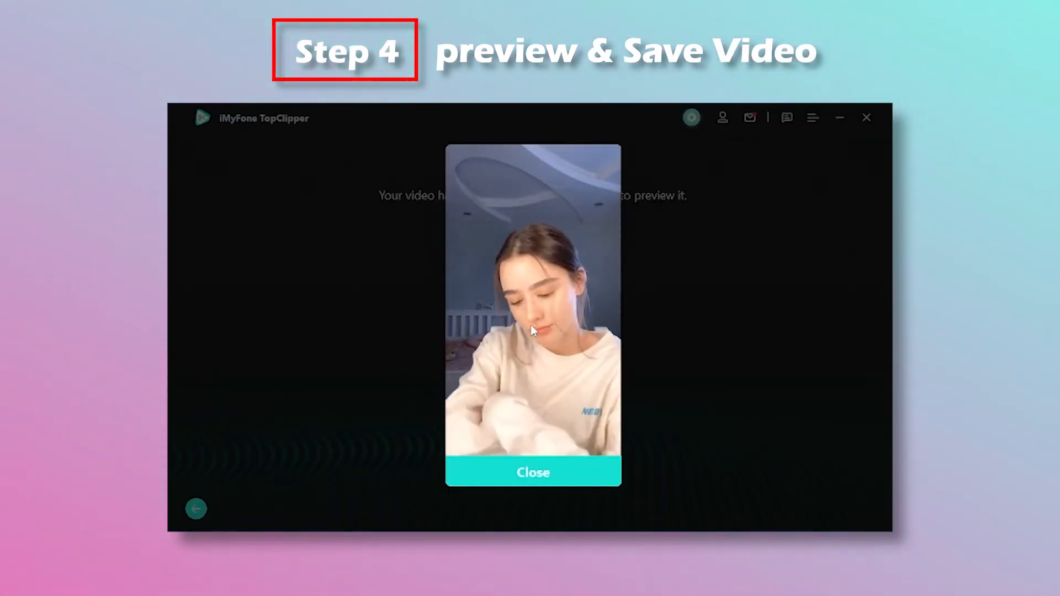
Save the re-edited video as an MP4 file to the chosen folder.
click(532, 471)
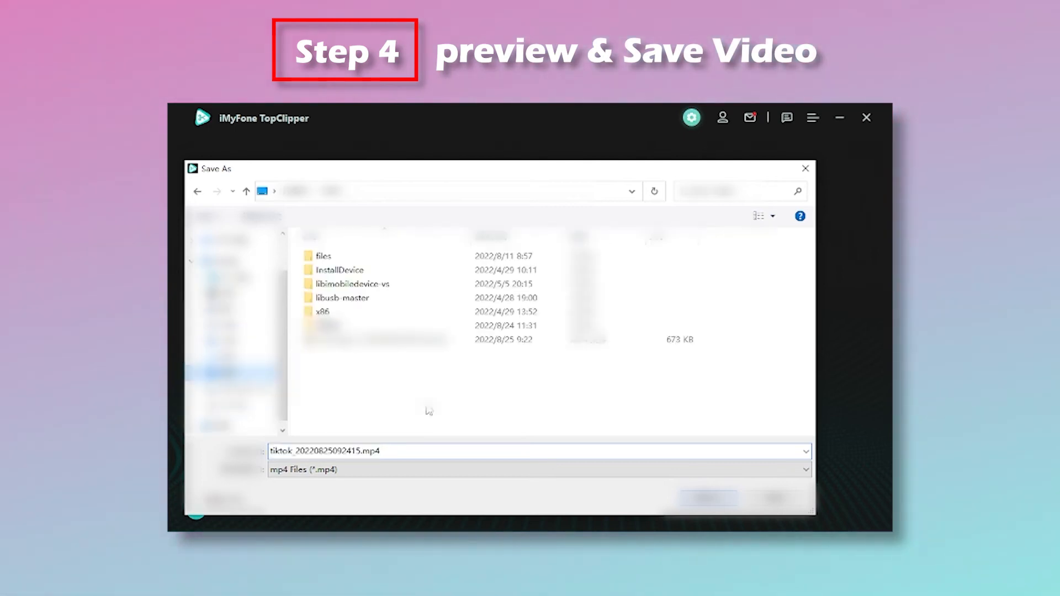
click(706, 497)
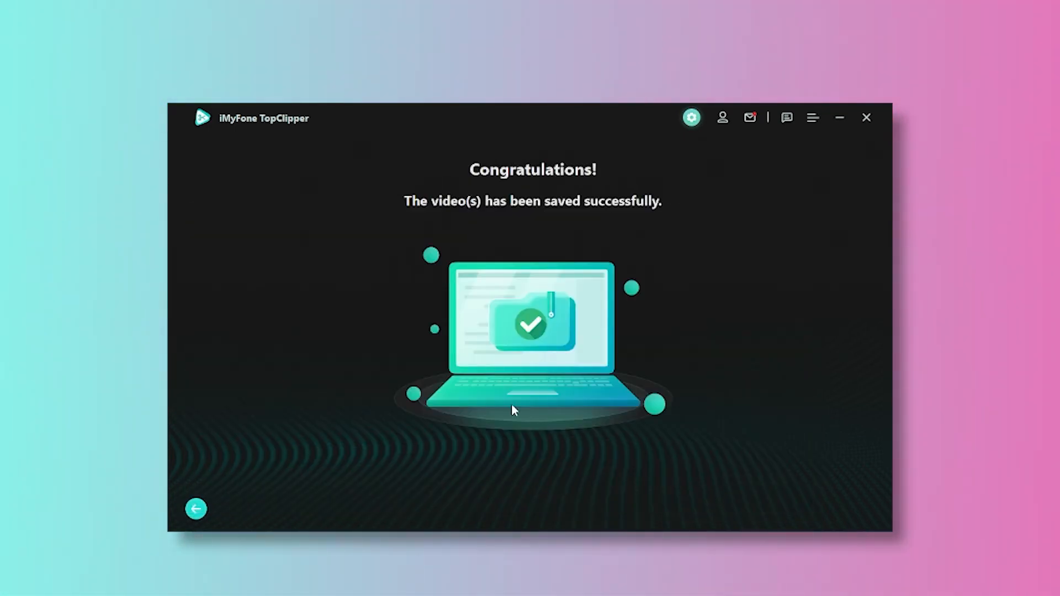